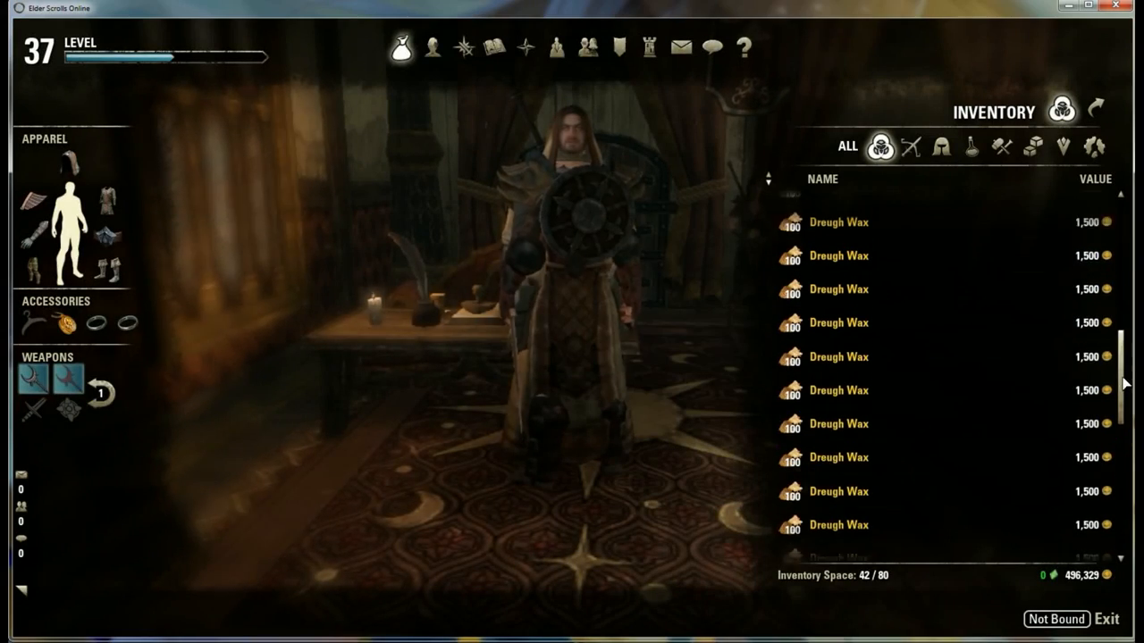
mouse_move(1054, 576)
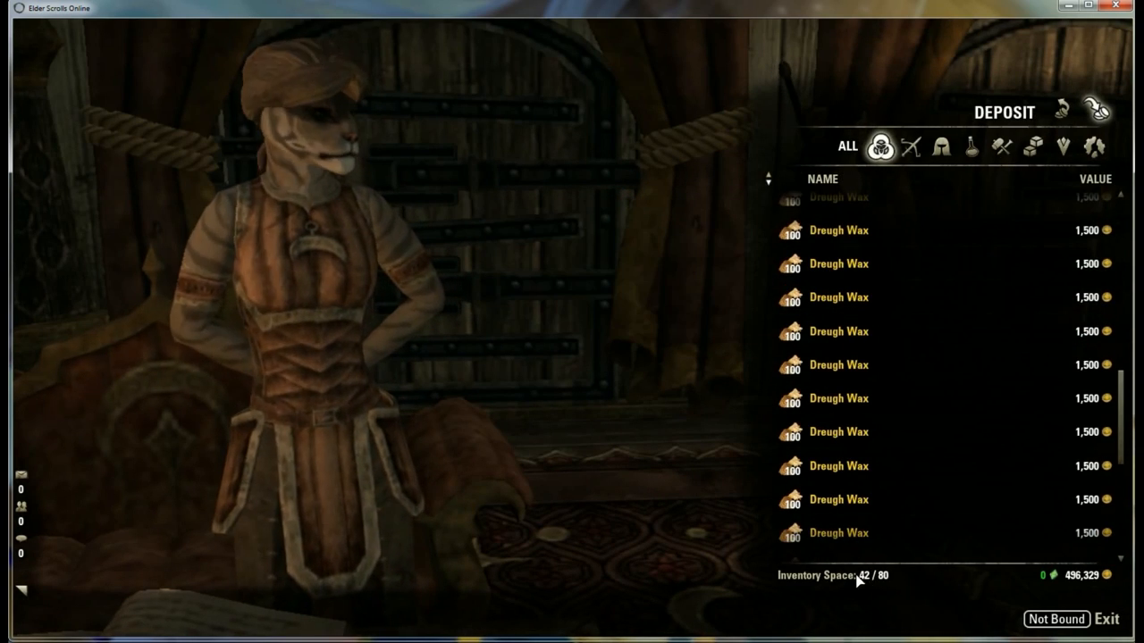
- Right-click a Dreugh Wax stack in the deposit list to show its options
click(837, 207)
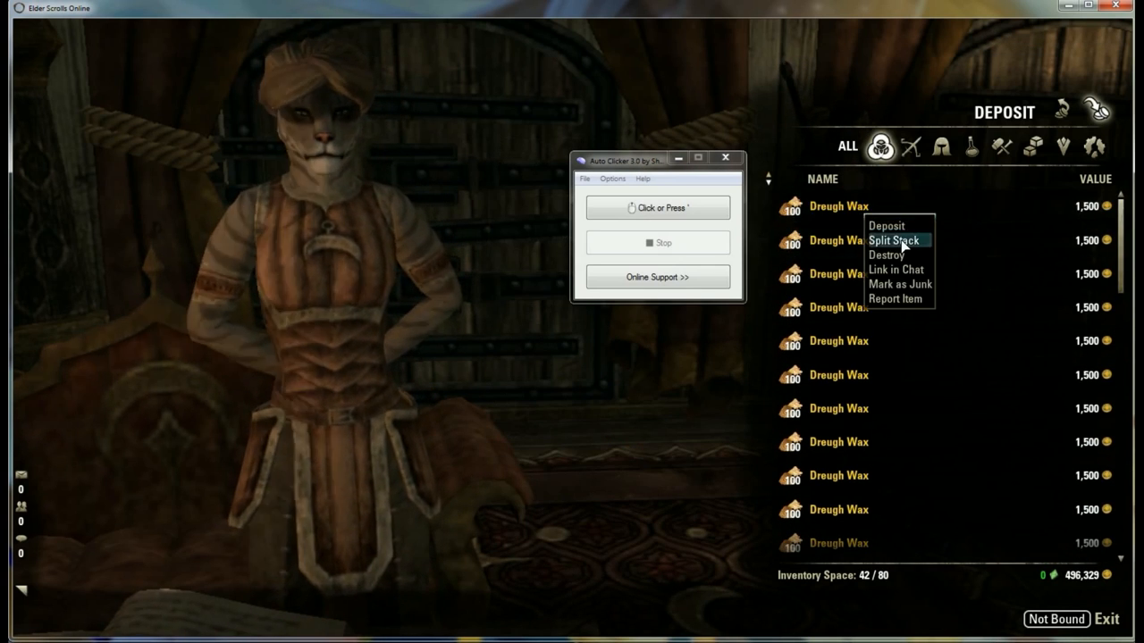
- Choose Split Stack on the Dreugh Wax to separate a 50-count stack
click(894, 240)
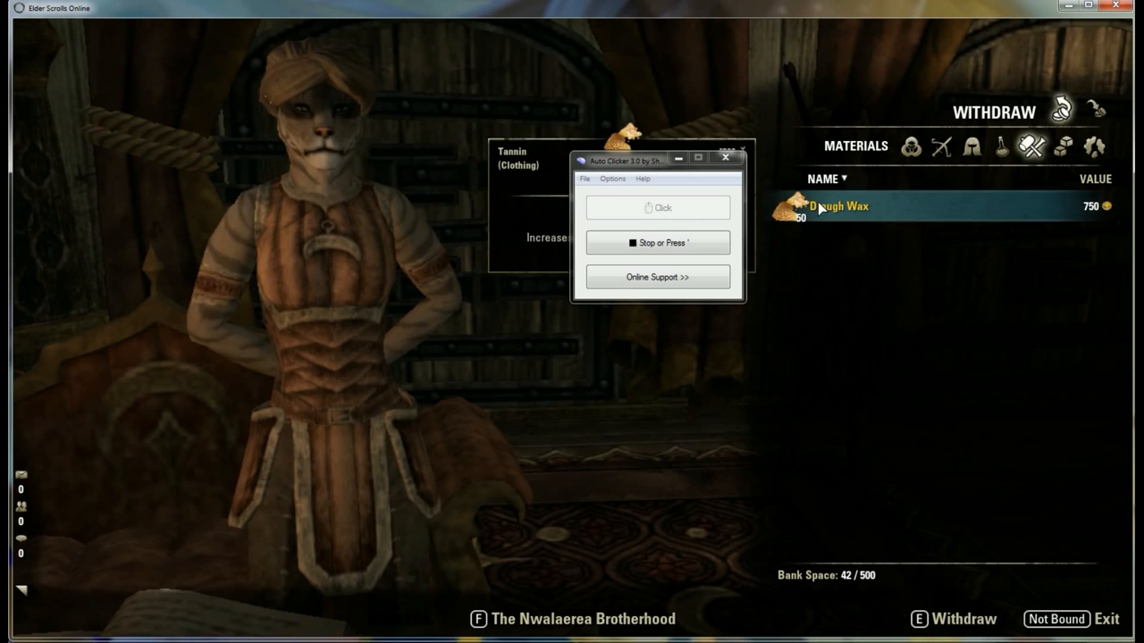
- Stop, restart and stop Auto Clicker while the Dreugh Wax cycles in and out
click(657, 242)
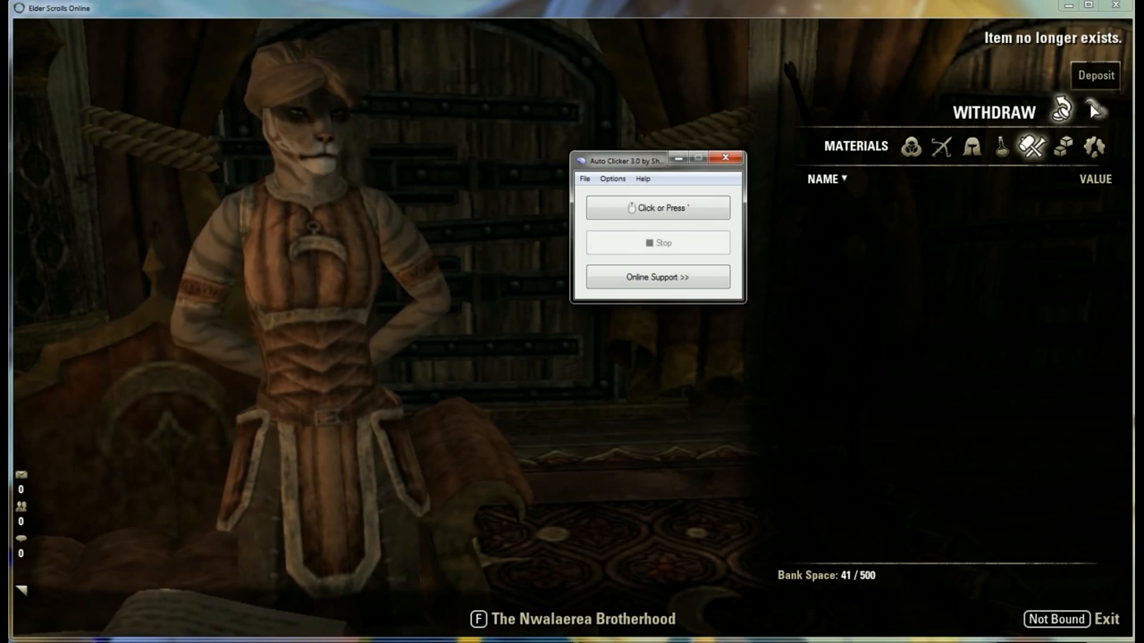
click(657, 207)
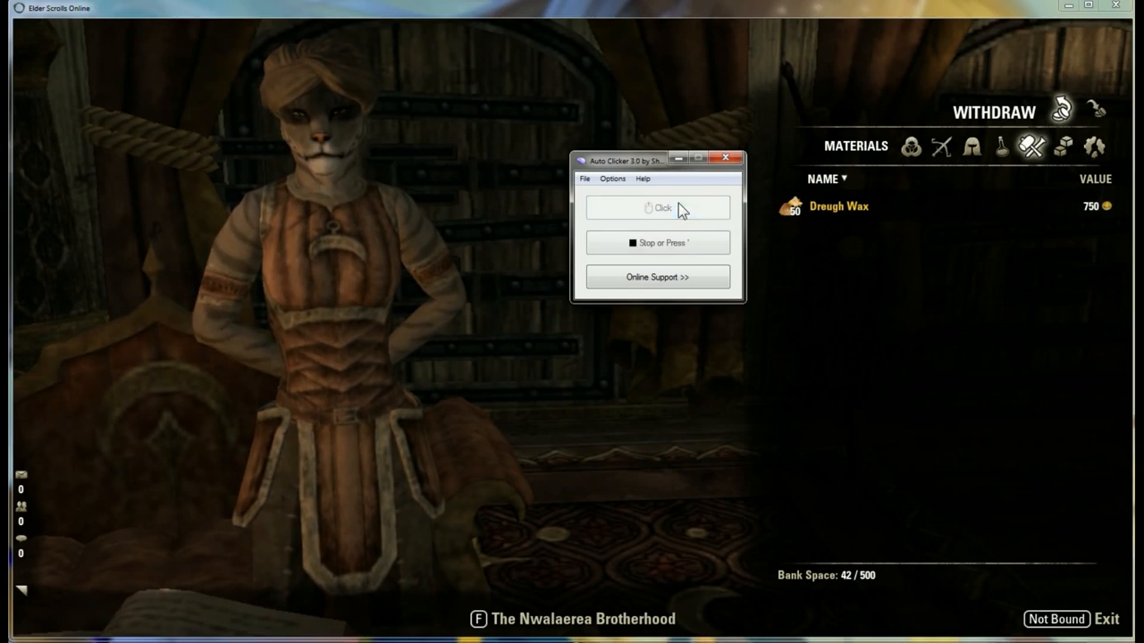
click(658, 207)
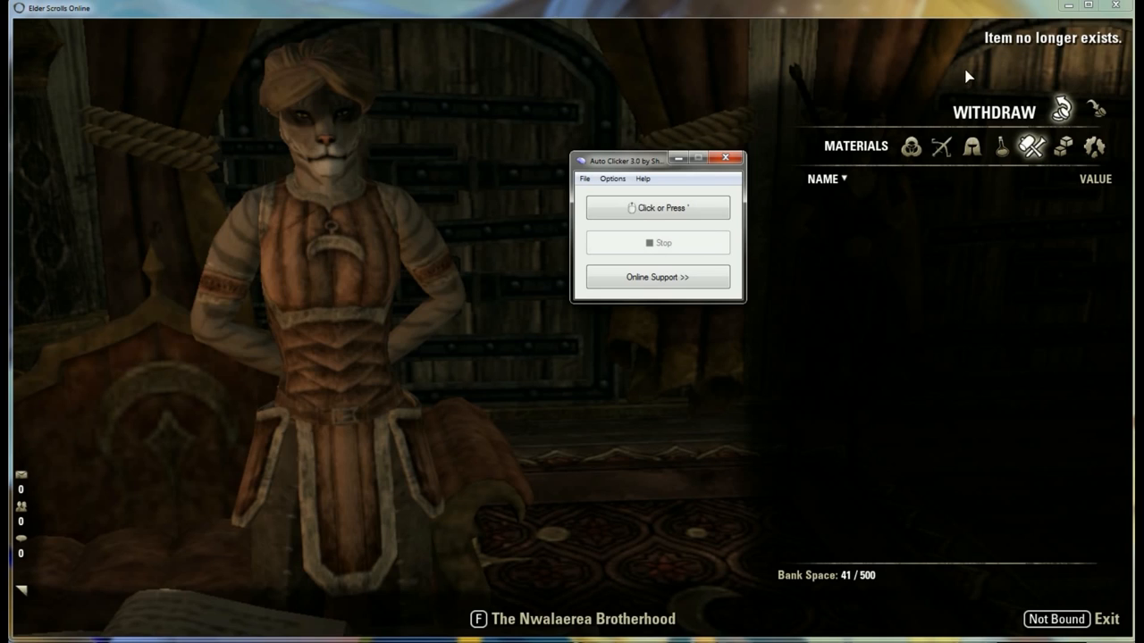